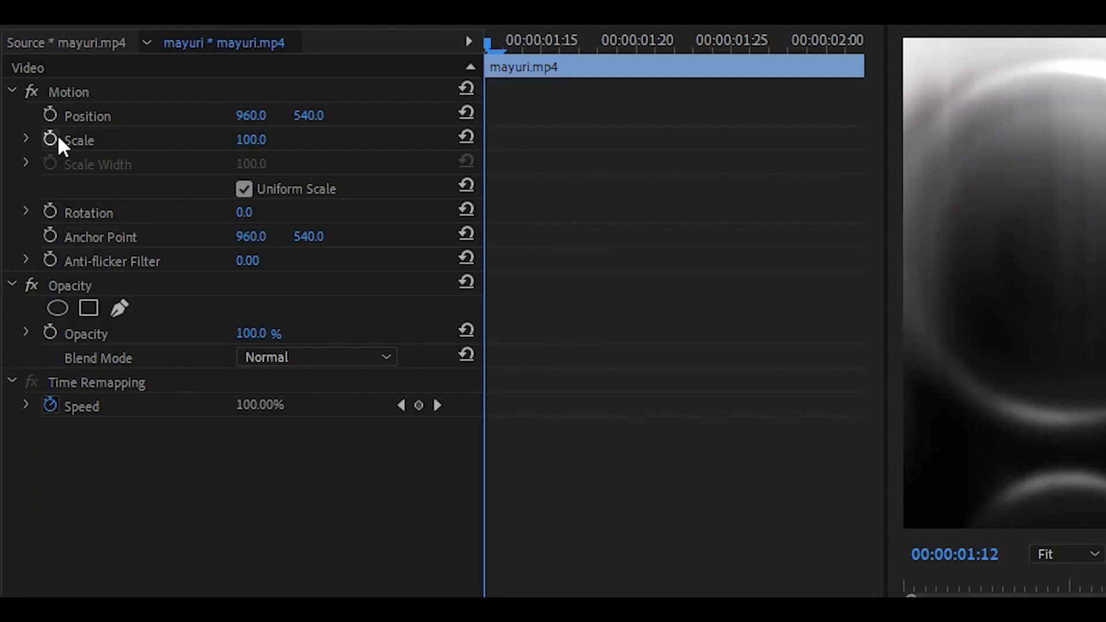
Step: Keyframe the mayuri clip's Scale at 150 on the first frame and 110 at 01:27
left_click(50, 140)
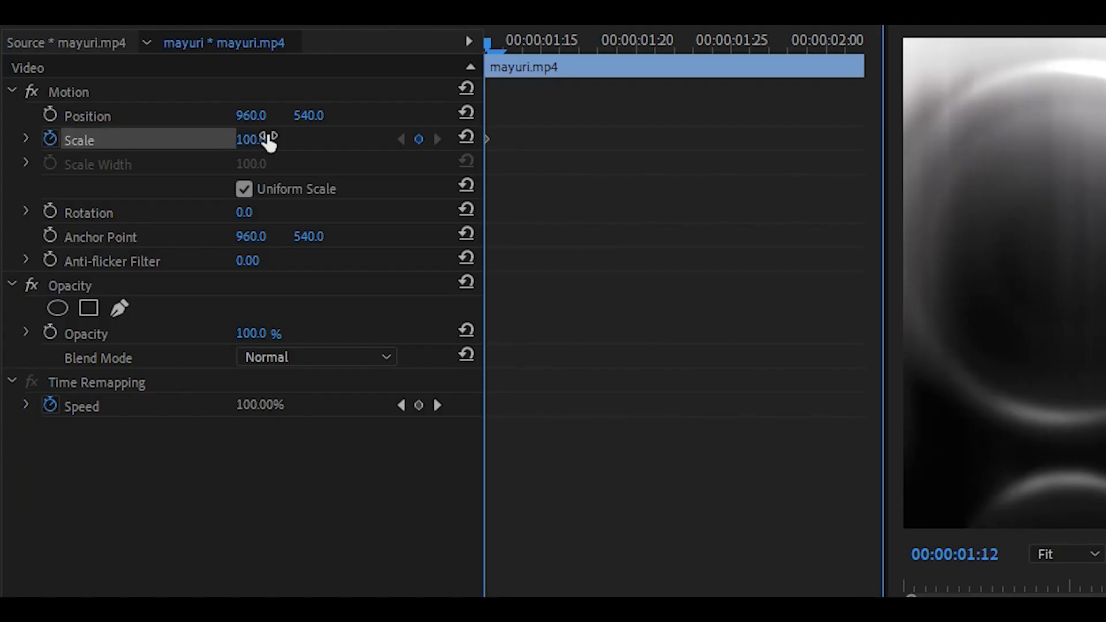
double_click(255, 139)
type("150")
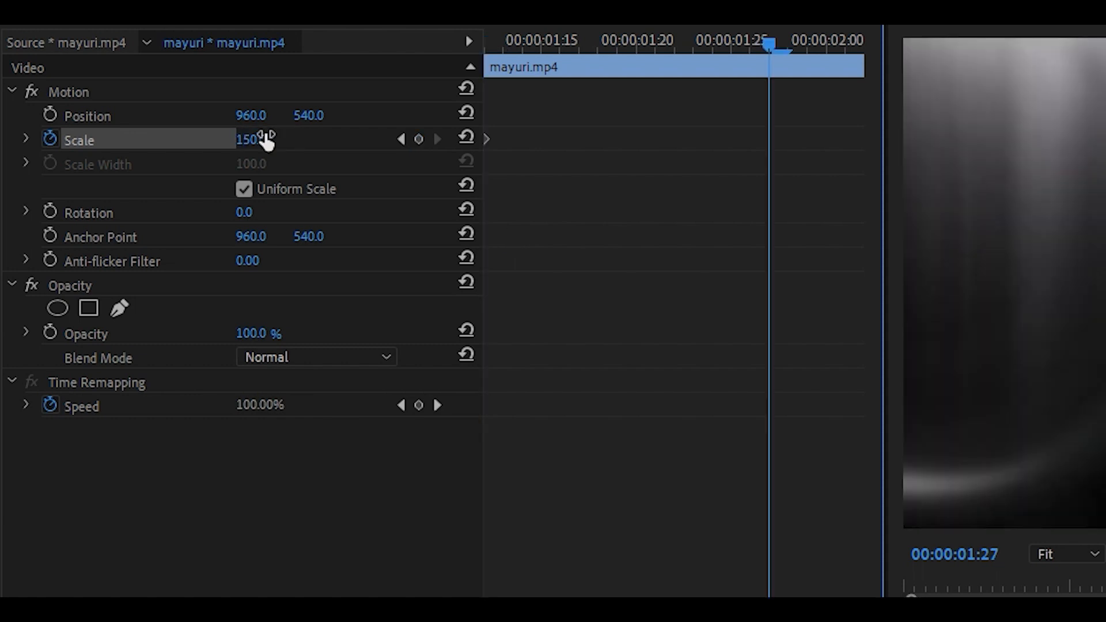
double_click(250, 138)
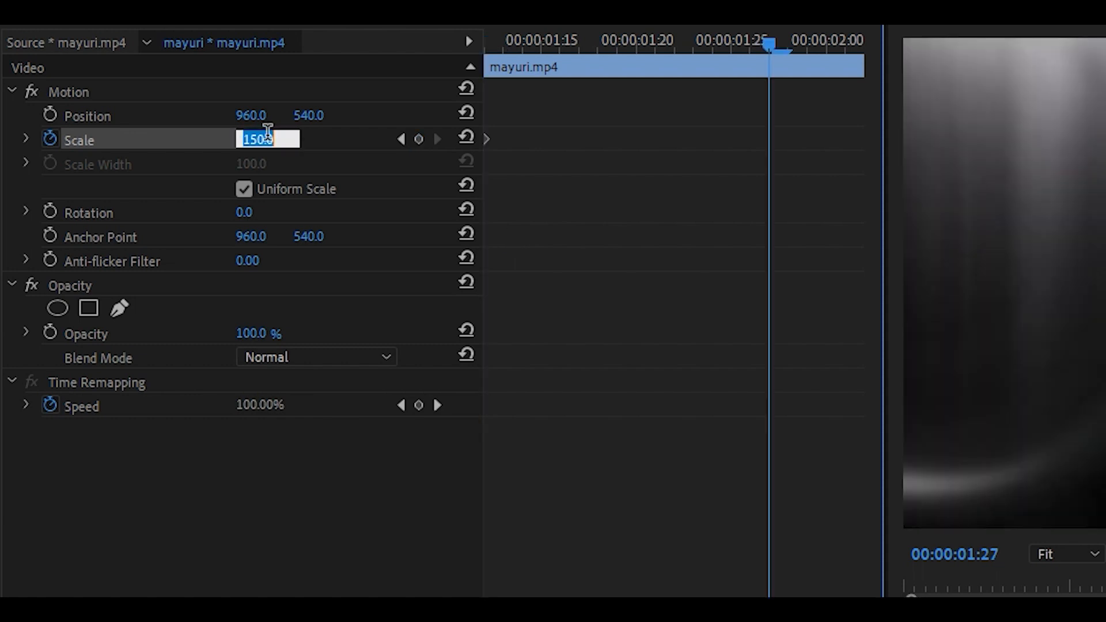
type("110")
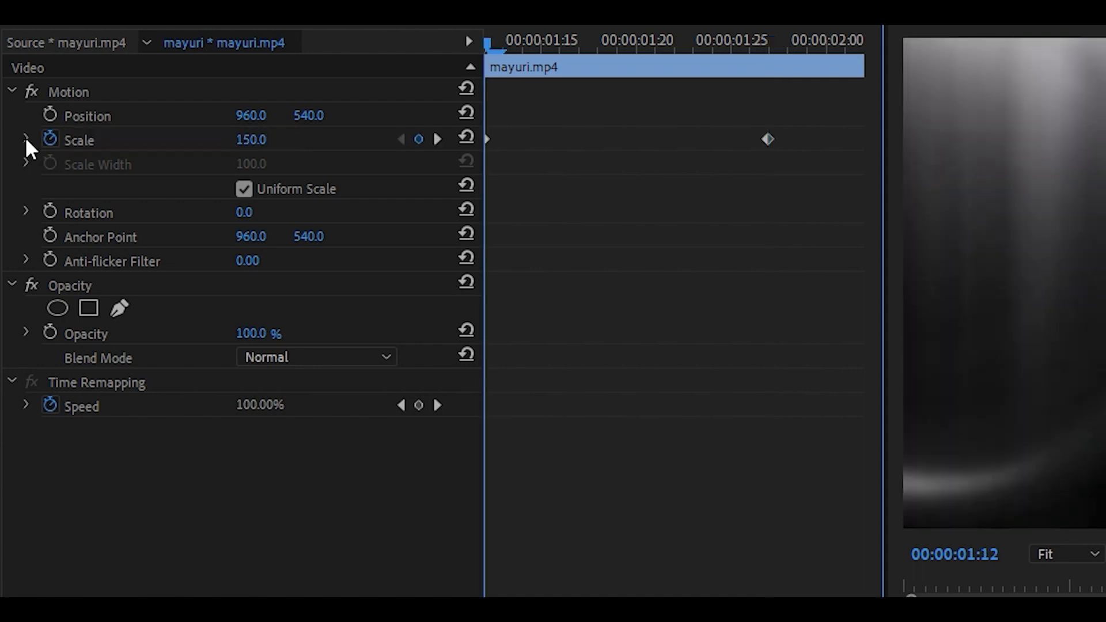
Step: Select the 180 Scale keyframe near 02:01 and steepen the ease into it on the velocity graph
left_click(26, 139)
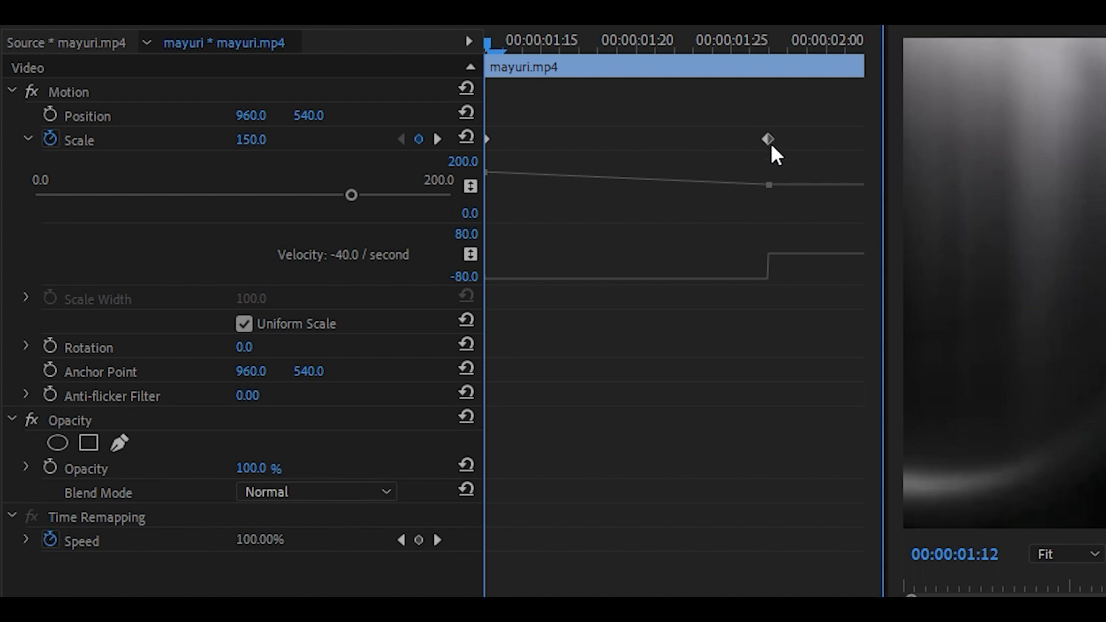
left_click(767, 139)
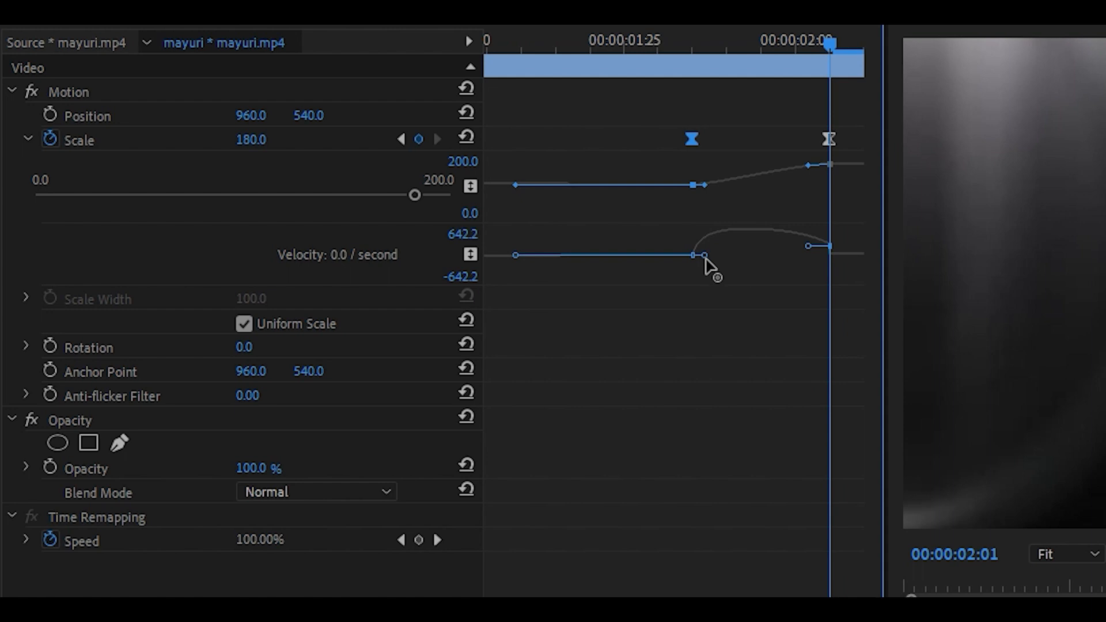
left_click_drag(698, 254, 751, 256)
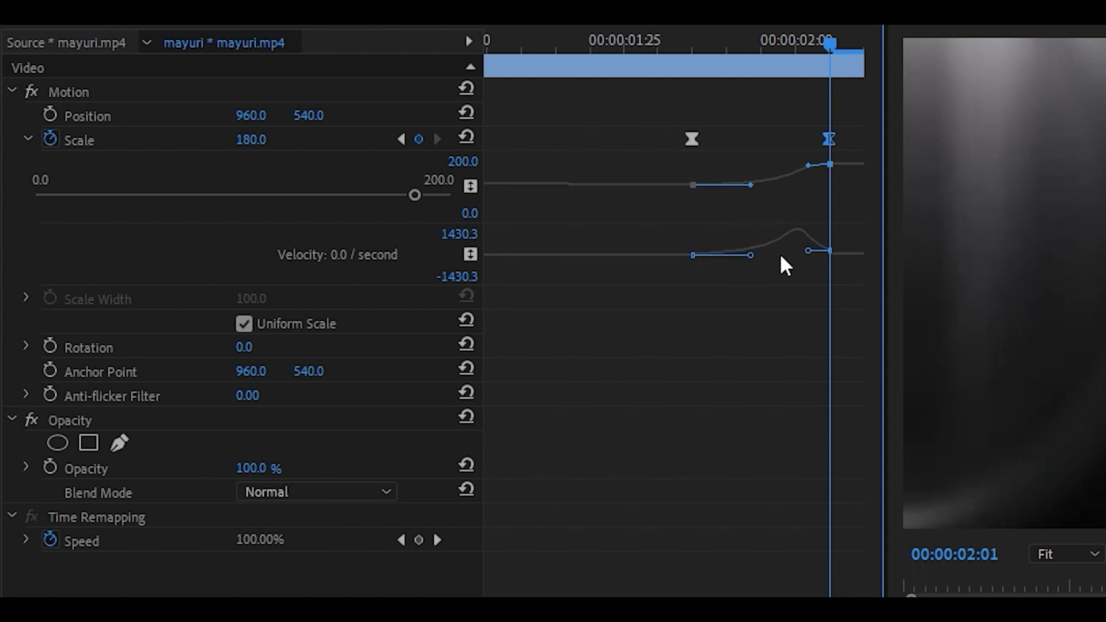
mouse_move(807, 257)
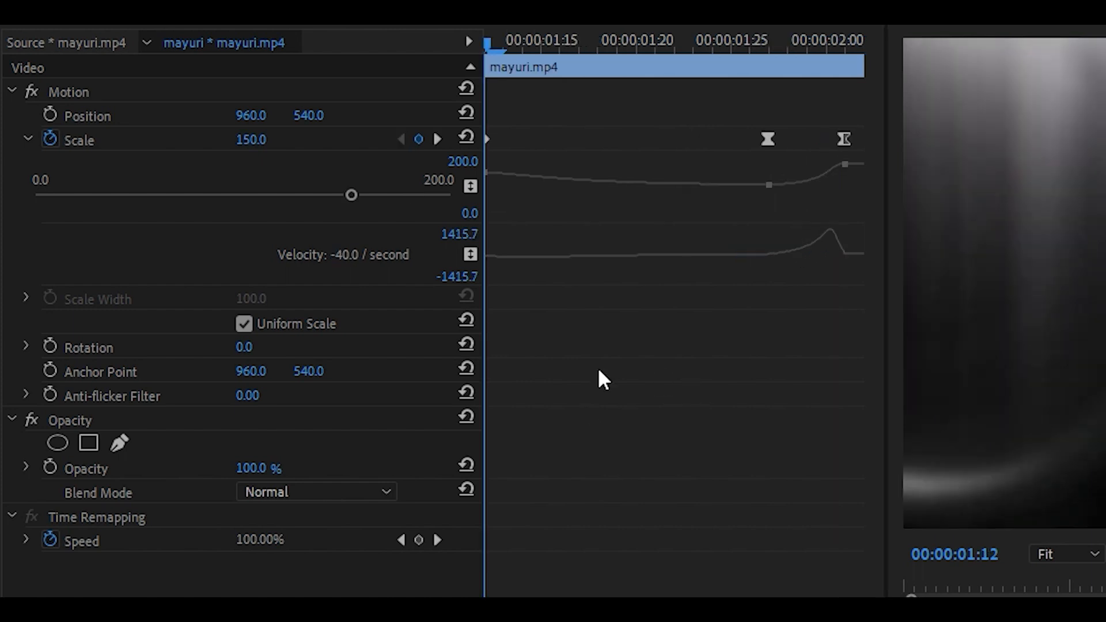
mouse_move(49, 346)
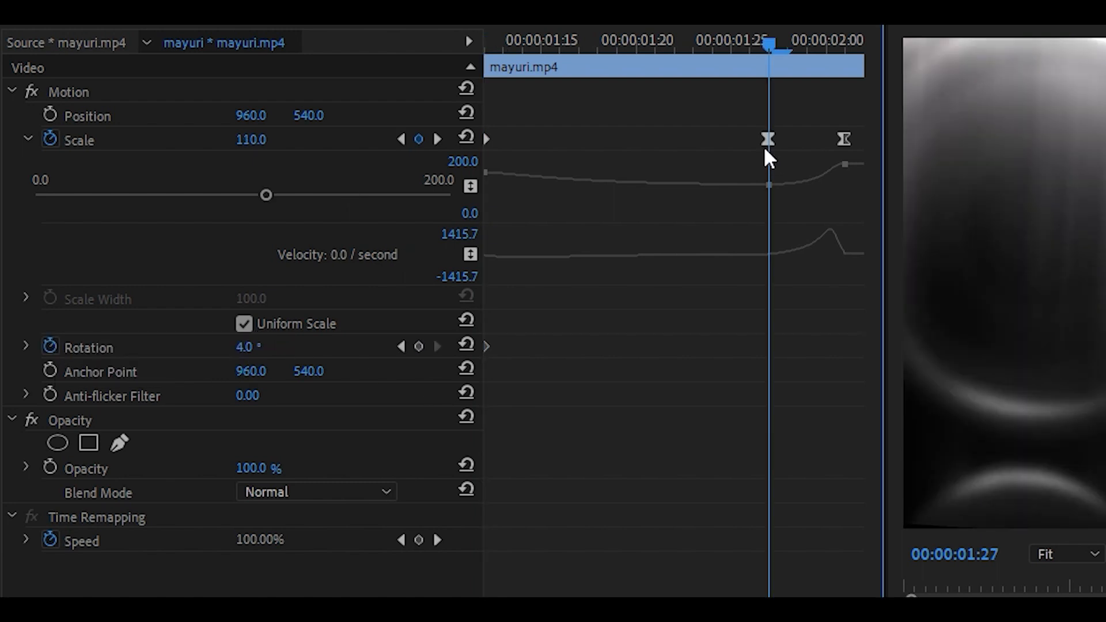
mouse_move(782, 124)
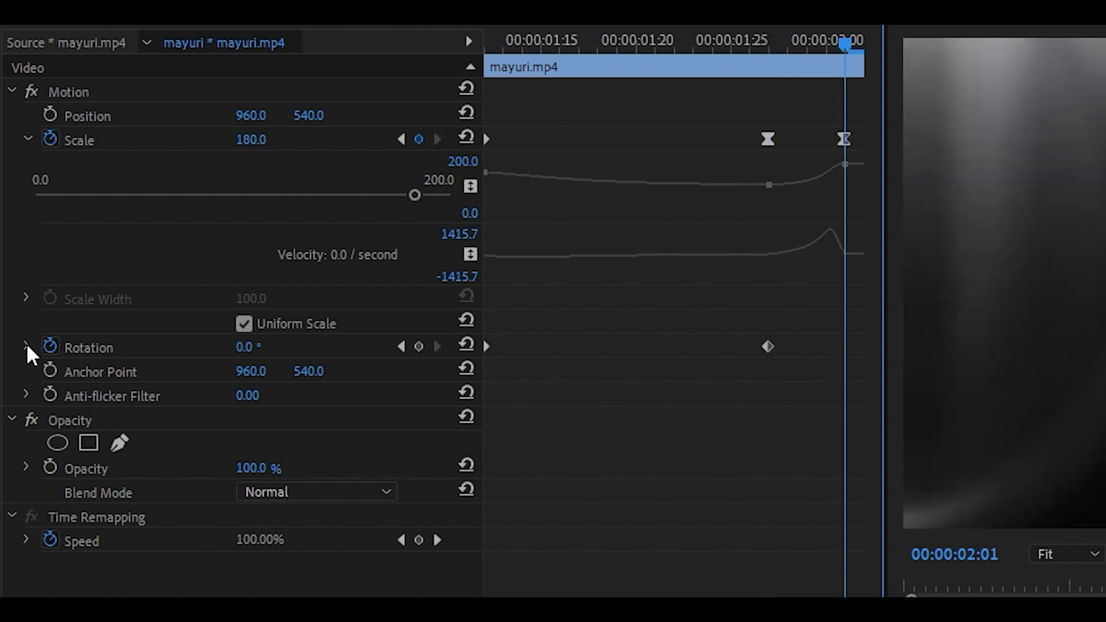
Step: Expand Rotation to show its value and velocity graphs
left_click(26, 346)
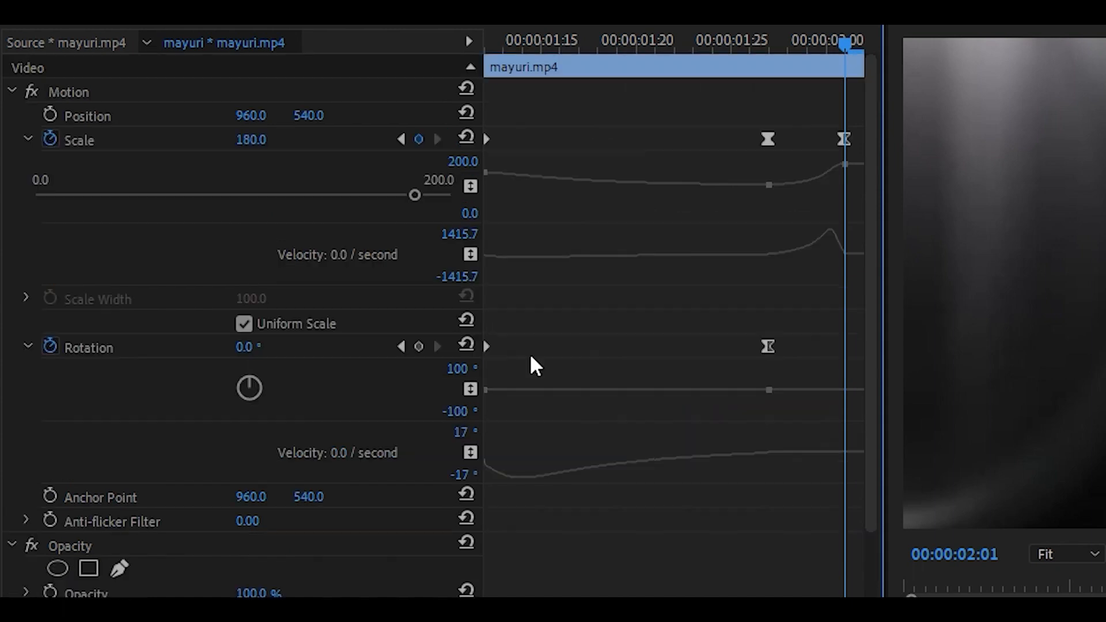
mouse_move(270, 356)
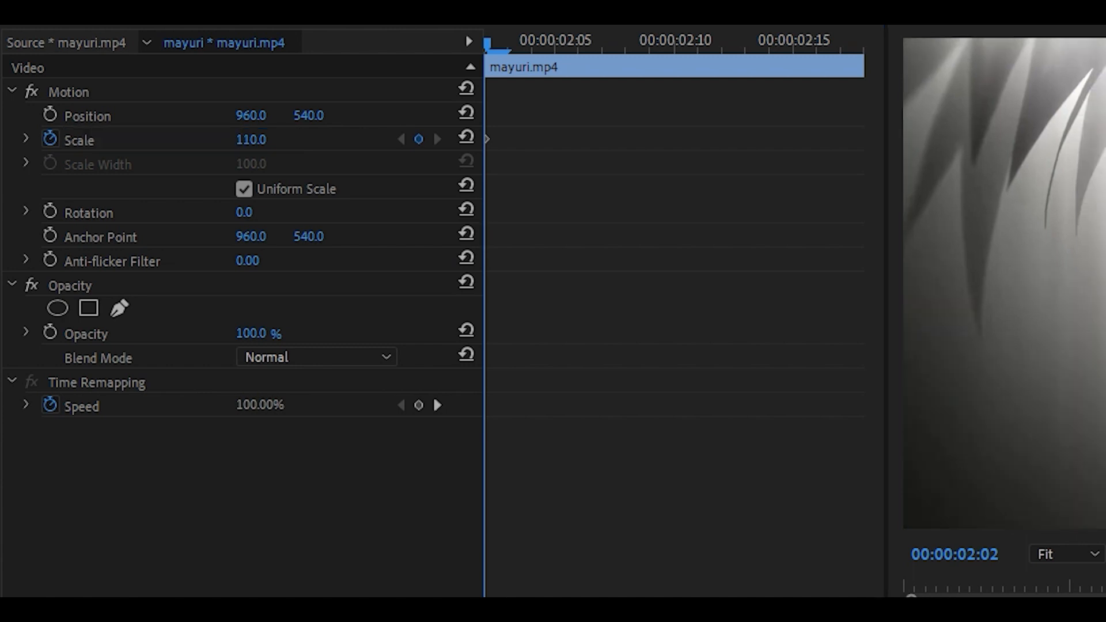
Step: Scale the second clip from 110 to 140 at 02:17 and ease its velocity curve
double_click(251, 138)
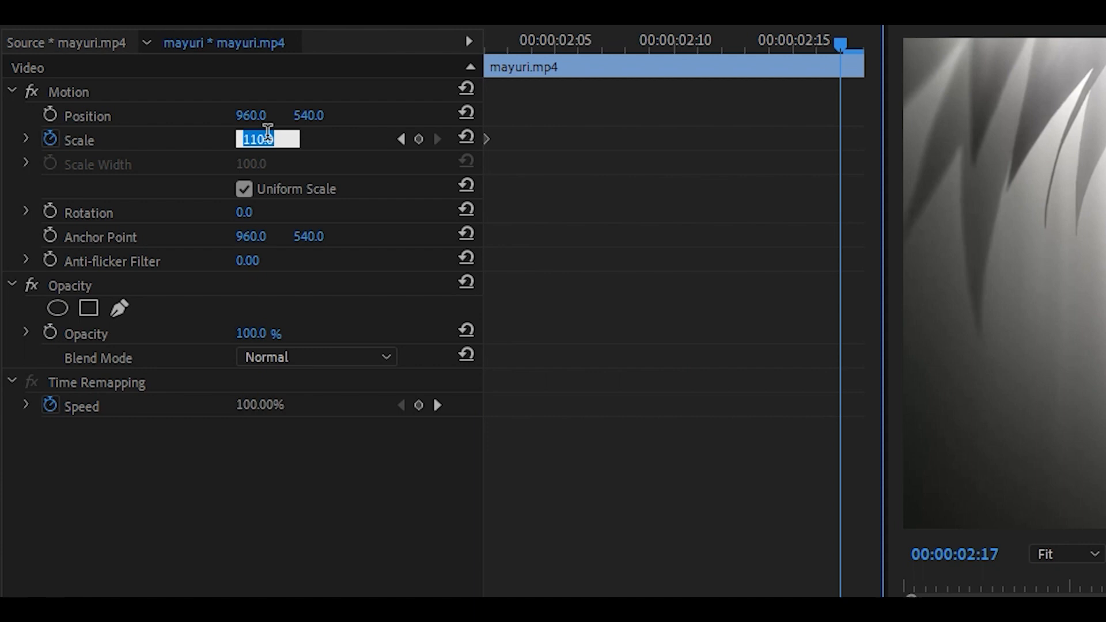
type("140")
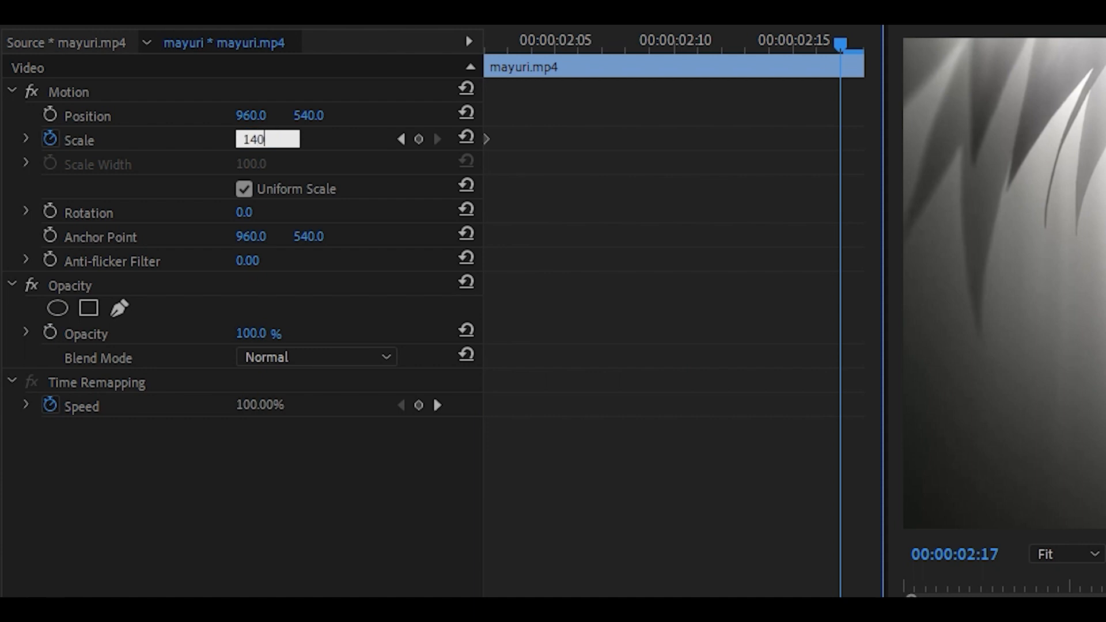
left_click(26, 140)
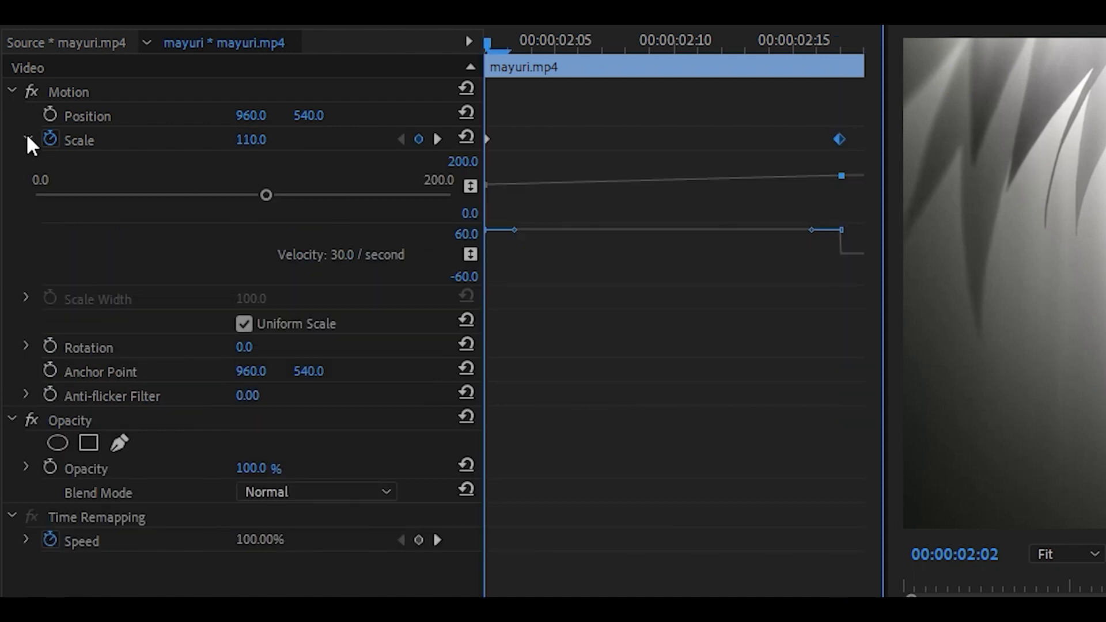
left_click_drag(809, 230, 731, 250)
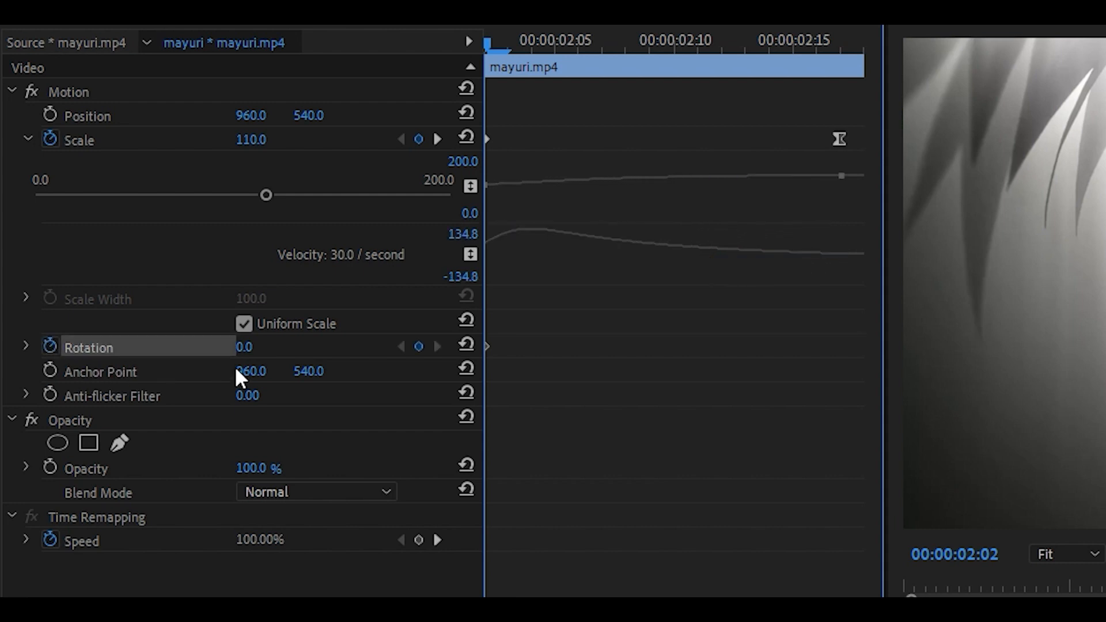
Step: Edit the second clip's Rotation value to enter its keyframe values
double_click(243, 346)
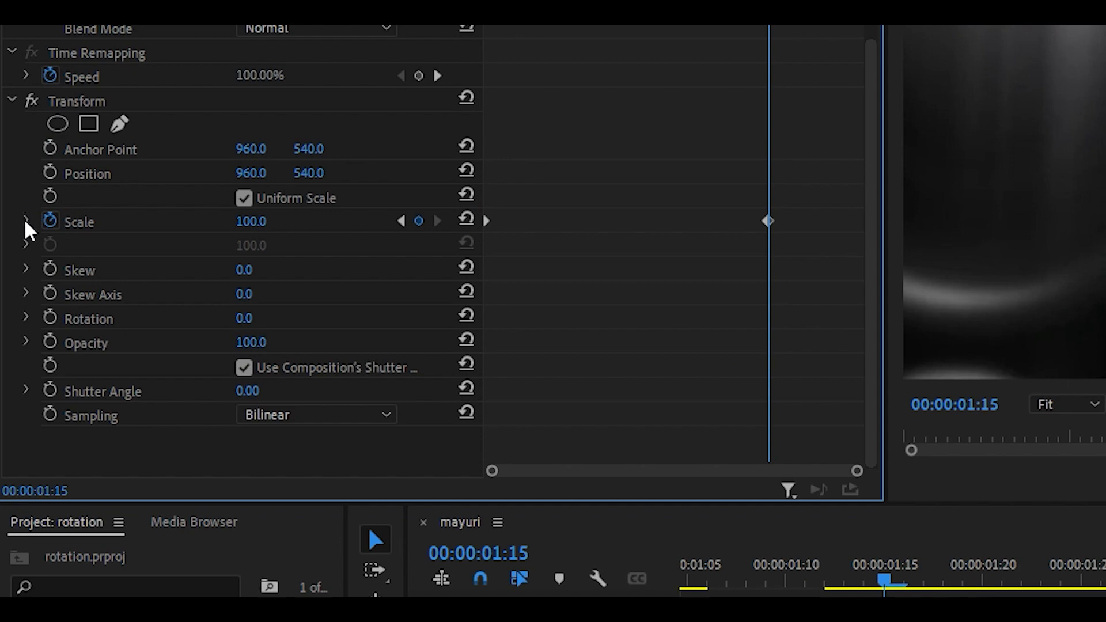
Step: Expand the Transform effect's Scale to show its velocity graph
left_click(26, 221)
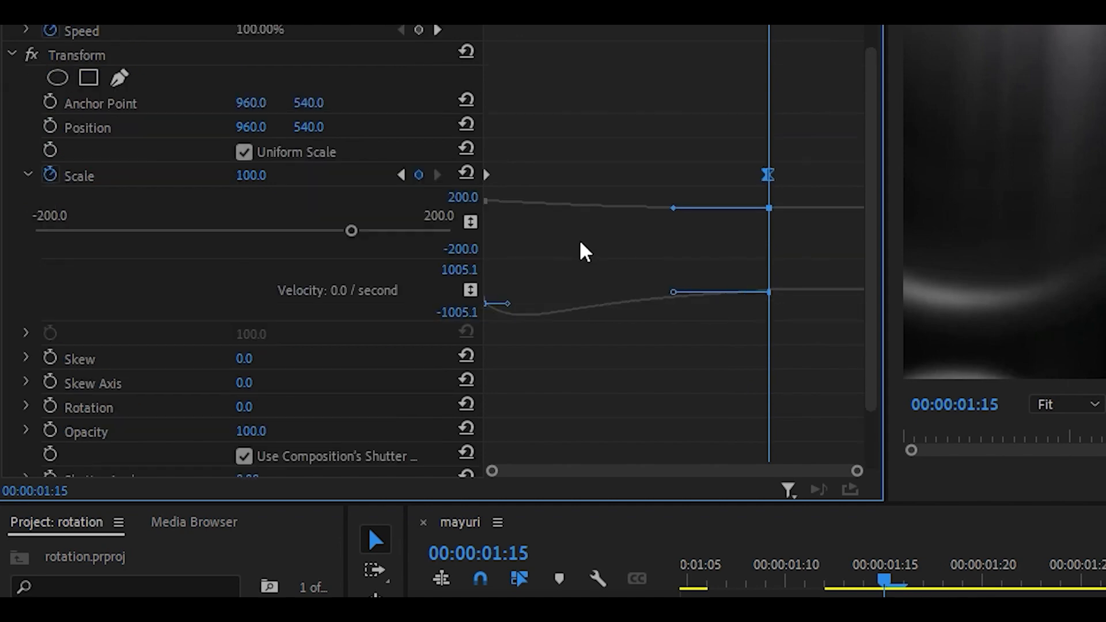